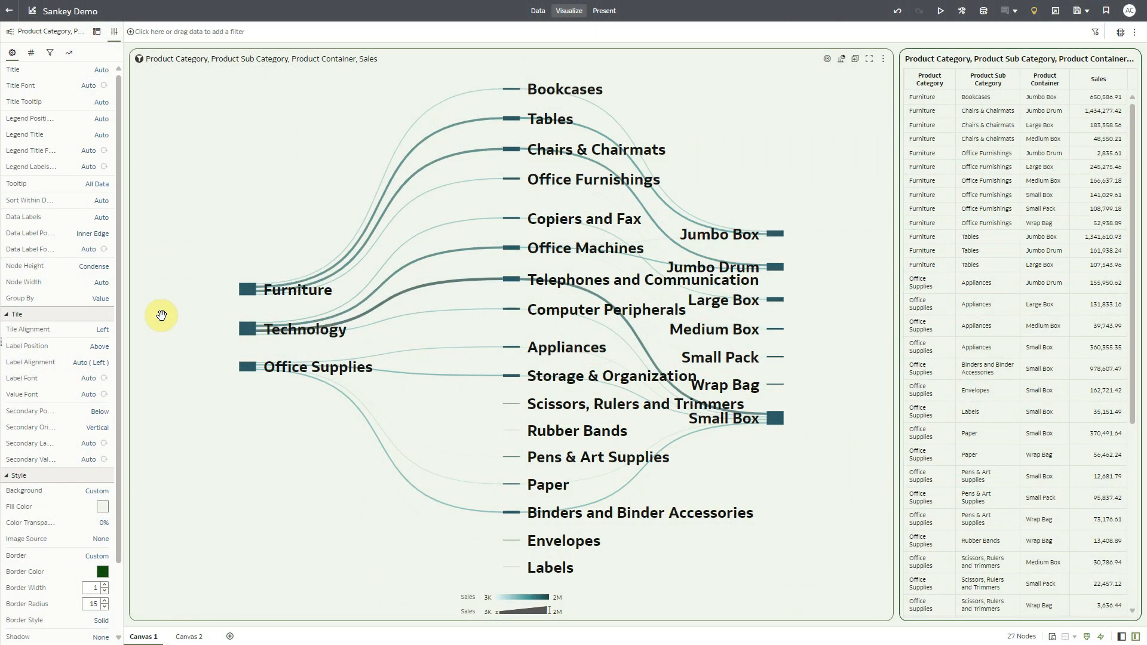
{"action": "mouse_move", "coordinate": [195, 312]}
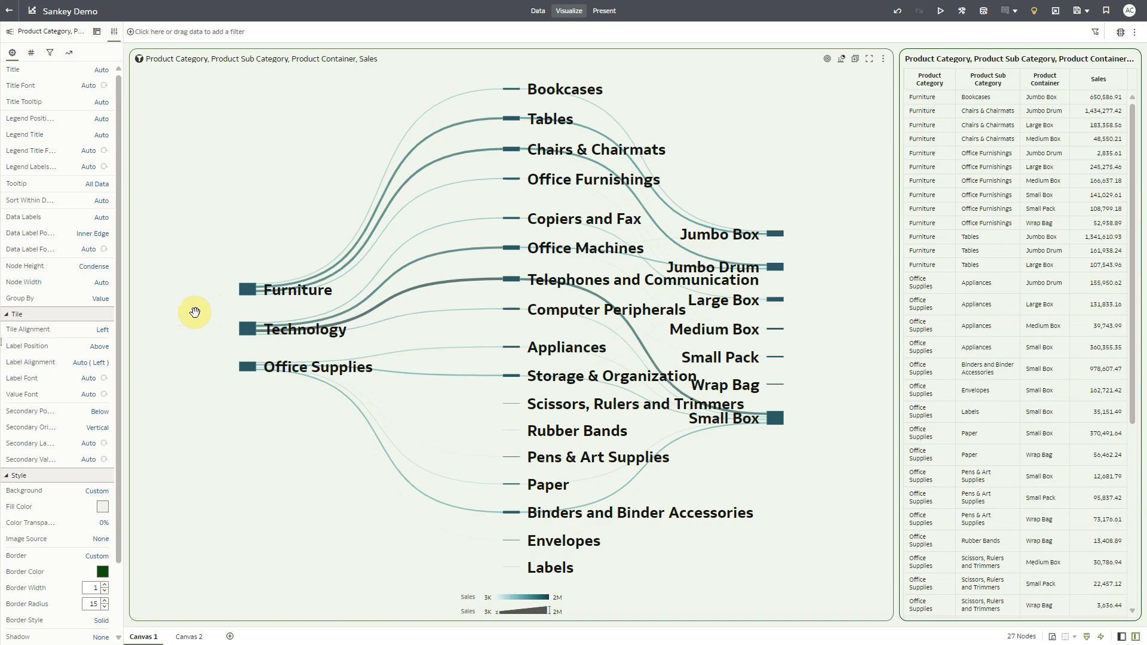
{"action": "mouse_move", "coordinate": [51, 278]}
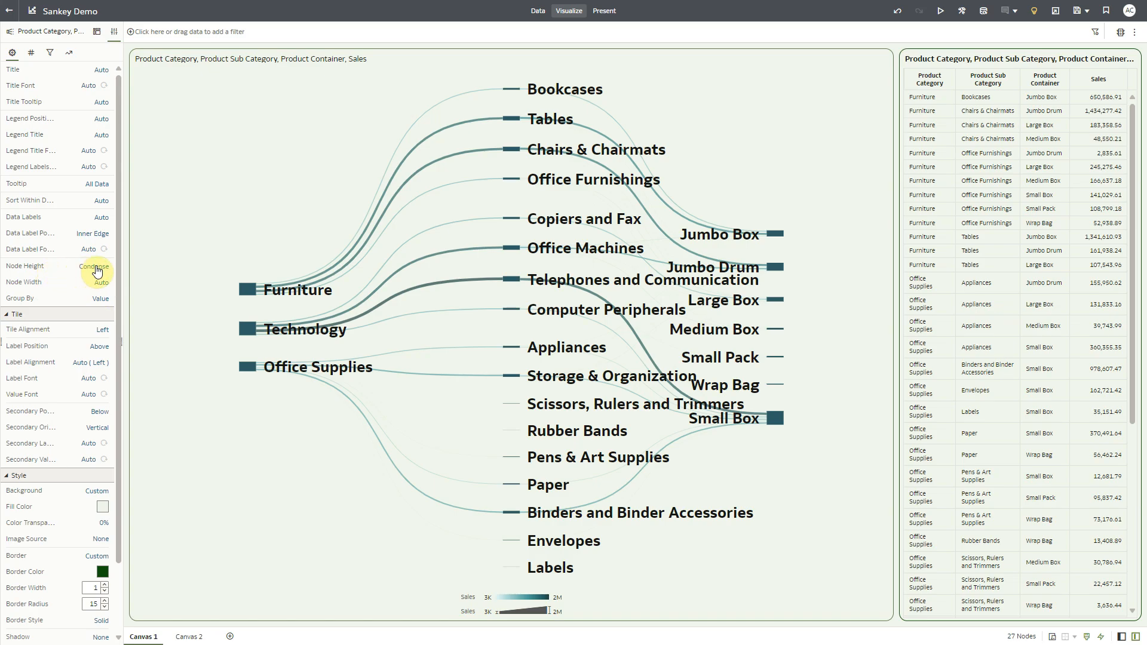
Set the Sankey Node Height to Stretch so nodes fill the chart height.
{"action": "left_click", "coordinate": [94, 265]}
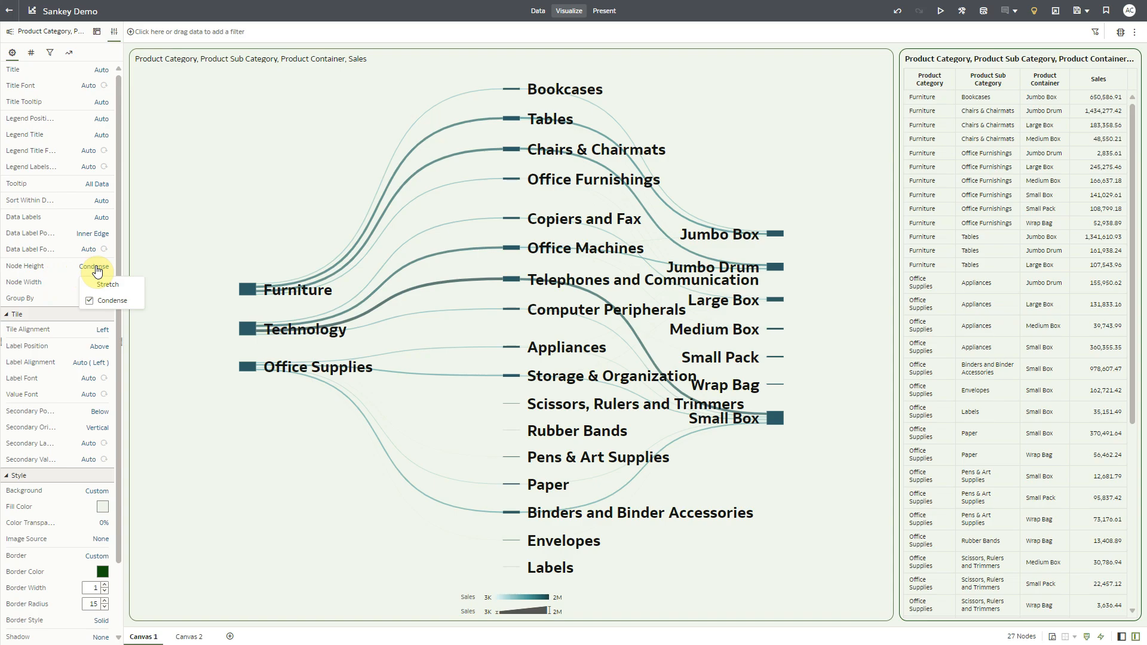
{"action": "mouse_move", "coordinate": [106, 284]}
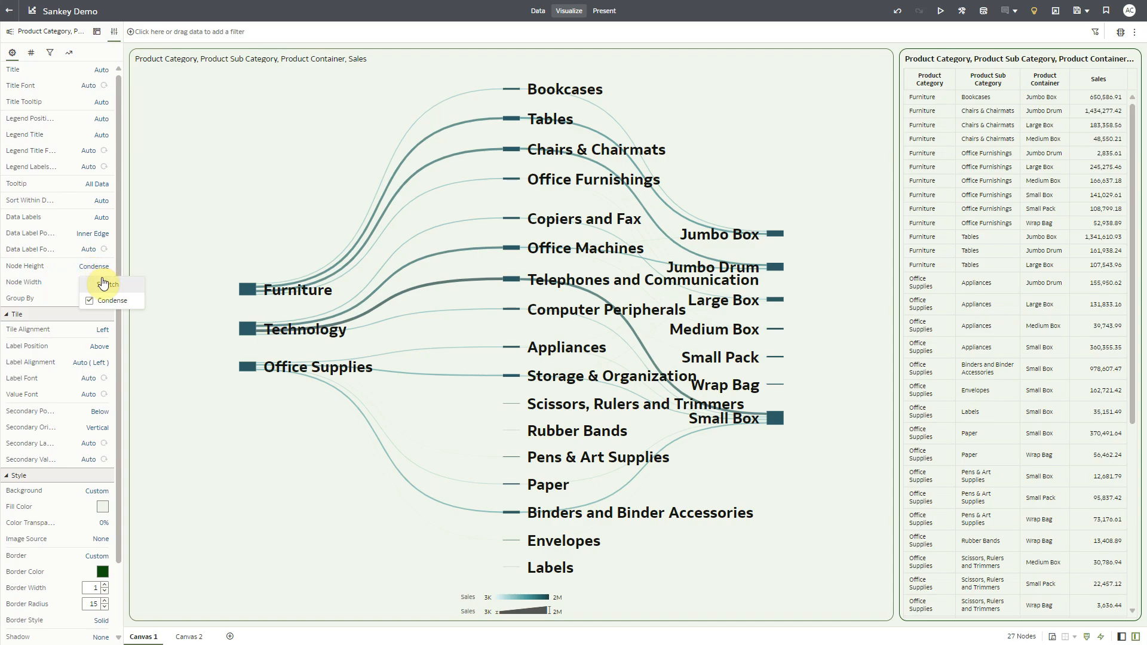
{"action": "left_click", "coordinate": [109, 283]}
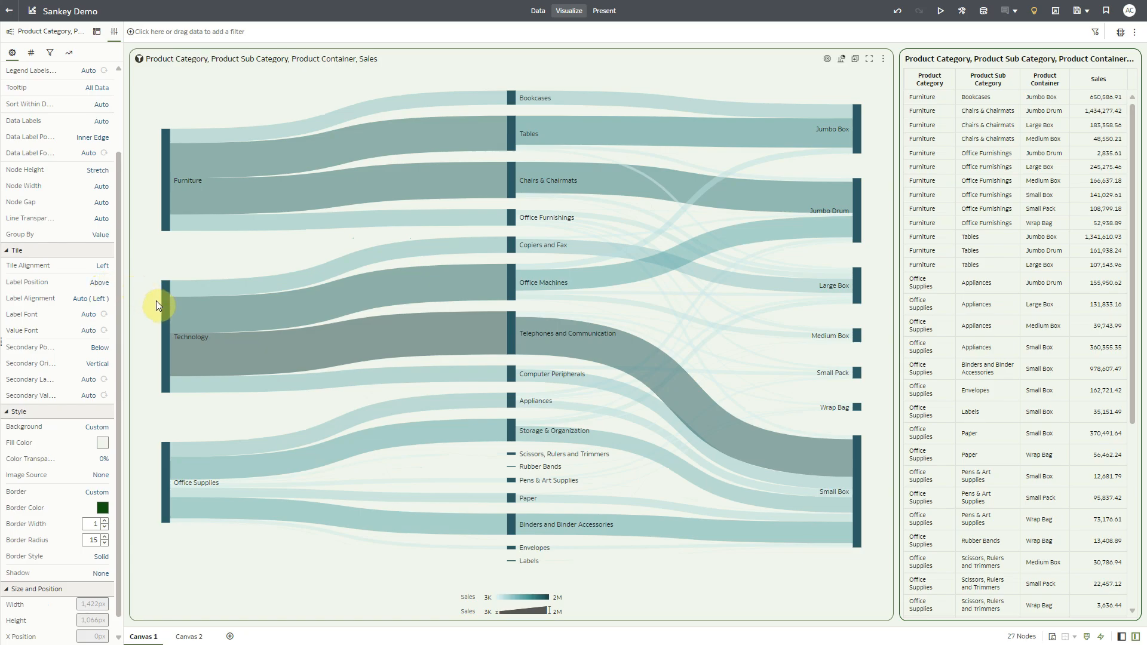
{"action": "mouse_move", "coordinate": [103, 182]}
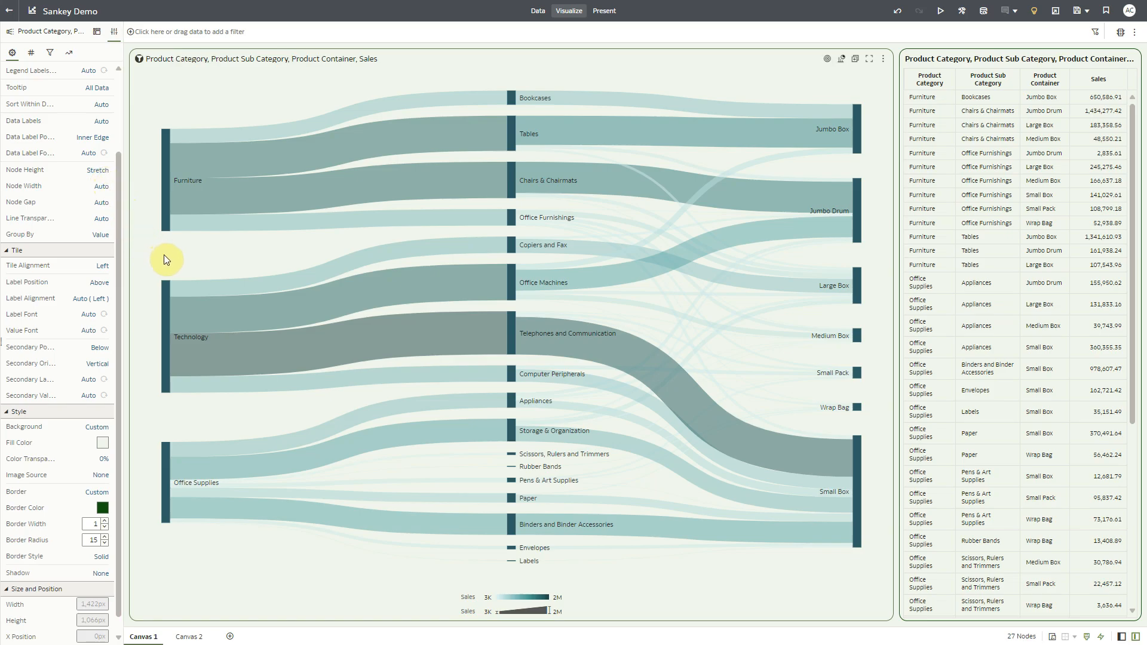
{"action": "mouse_move", "coordinate": [130, 255]}
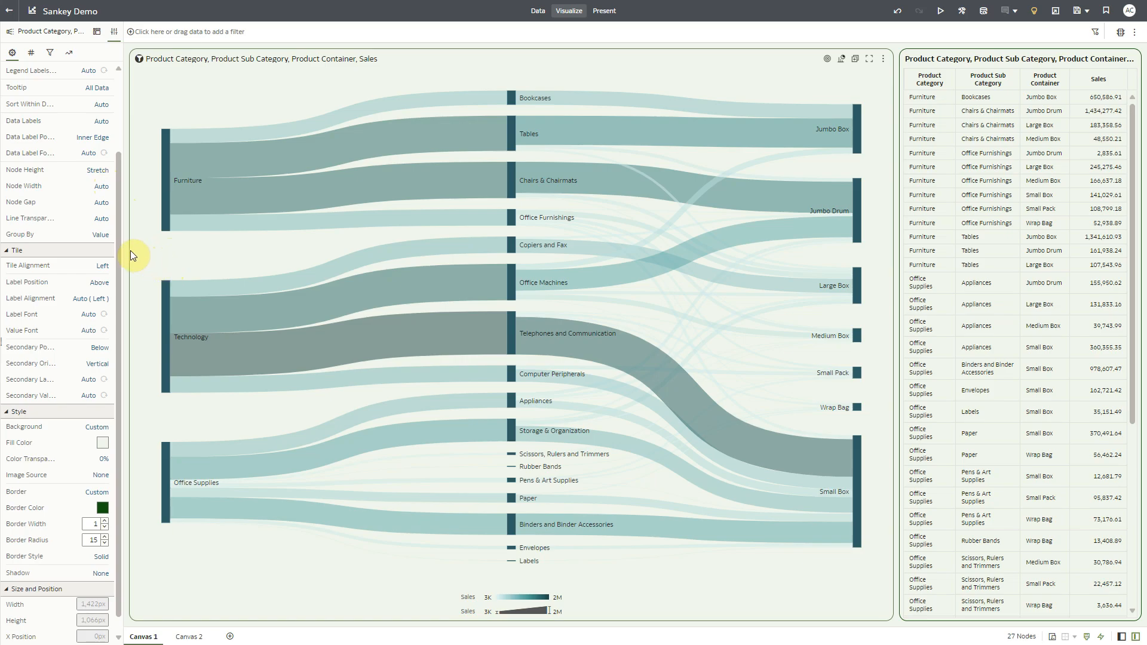
{"action": "mouse_move", "coordinate": [37, 208]}
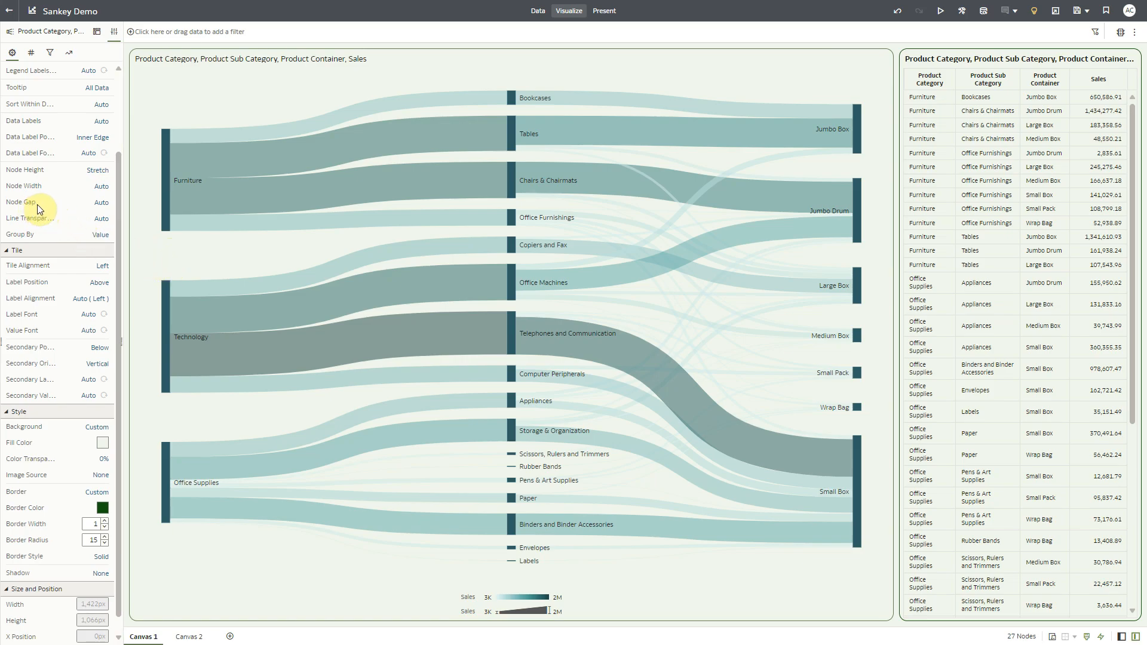
Set Node Gap to Custom 20% and Data Label Position to Above Node.
{"action": "left_click", "coordinate": [101, 202]}
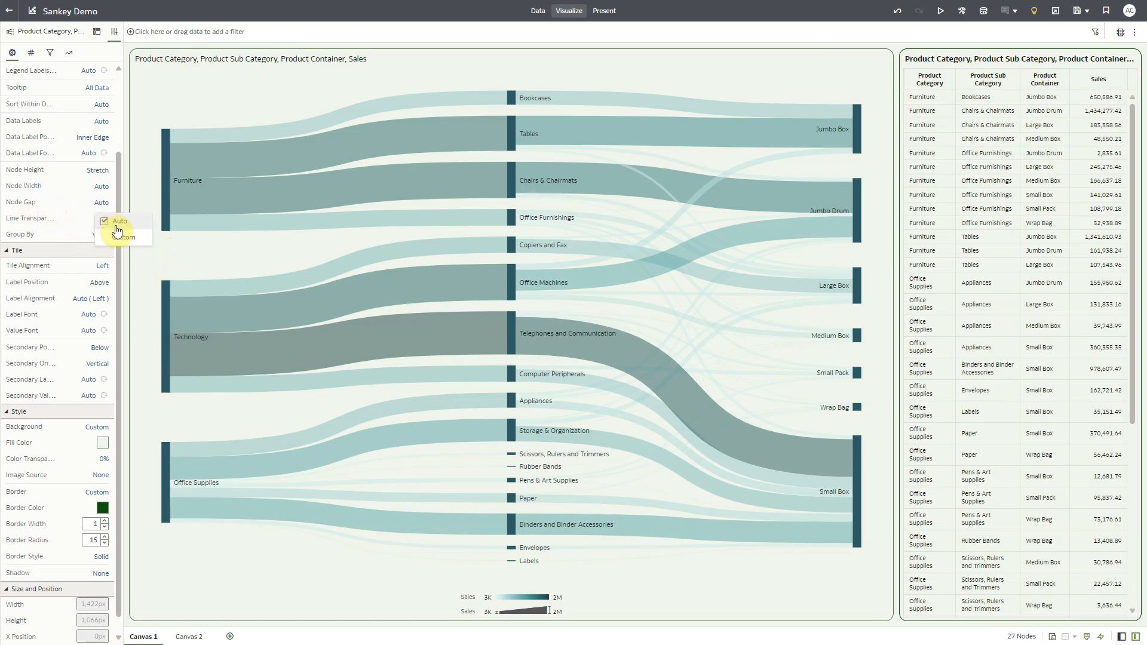
{"action": "left_click", "coordinate": [126, 237]}
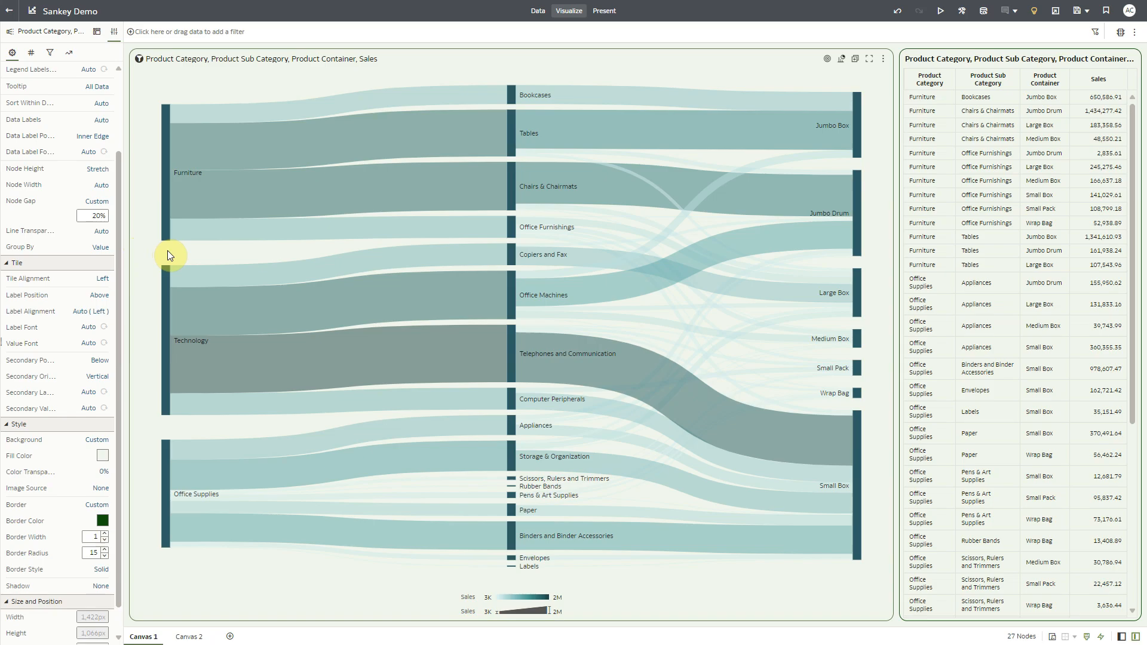
{"action": "mouse_move", "coordinate": [188, 186]}
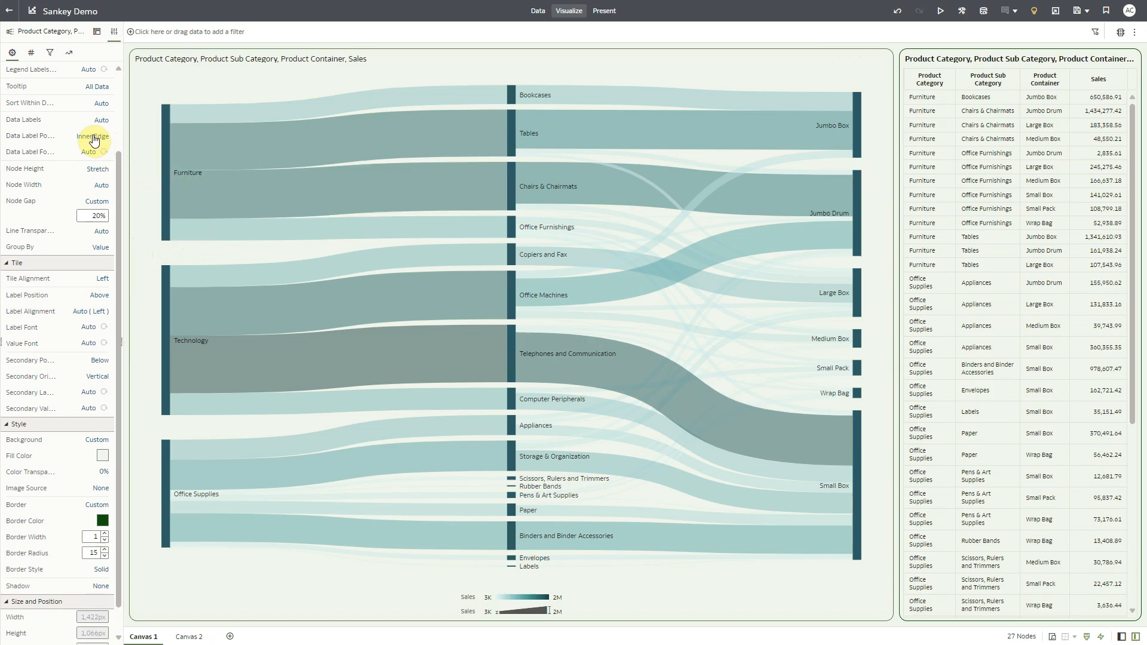
{"action": "left_click", "coordinate": [93, 136]}
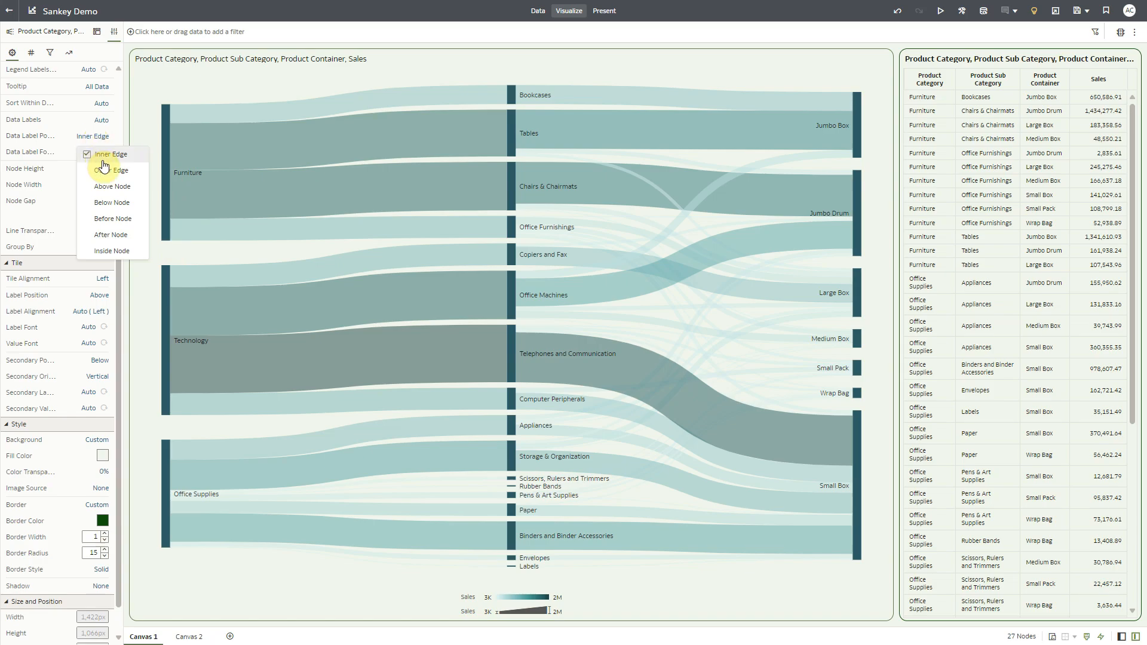
{"action": "left_click", "coordinate": [112, 185]}
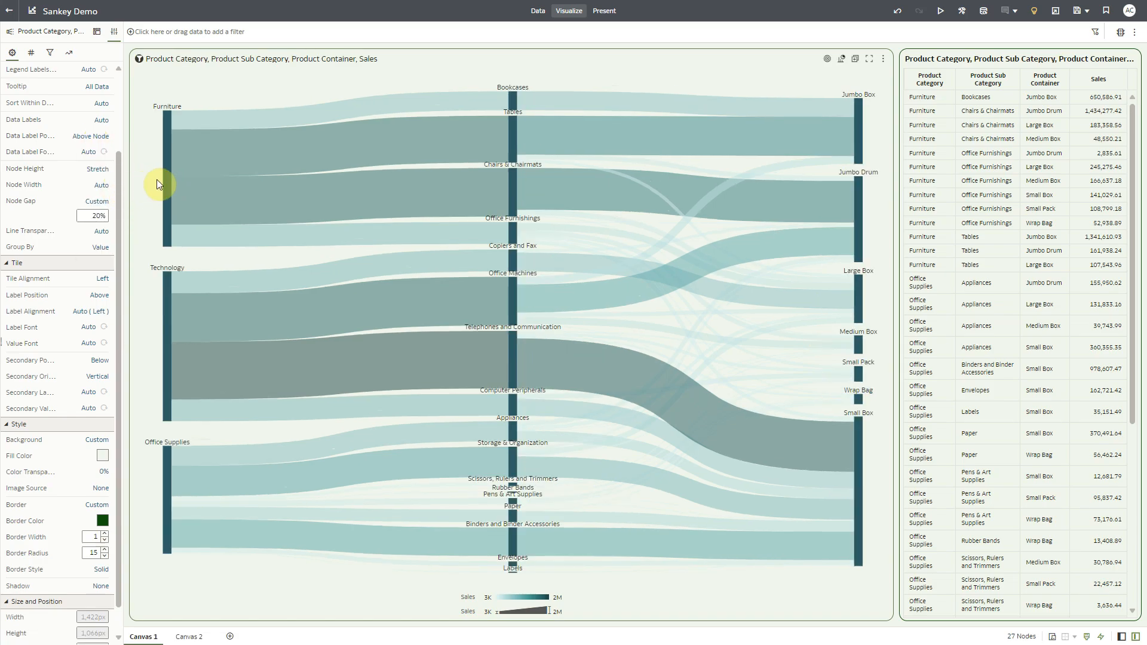
{"action": "mouse_move", "coordinate": [166, 184]}
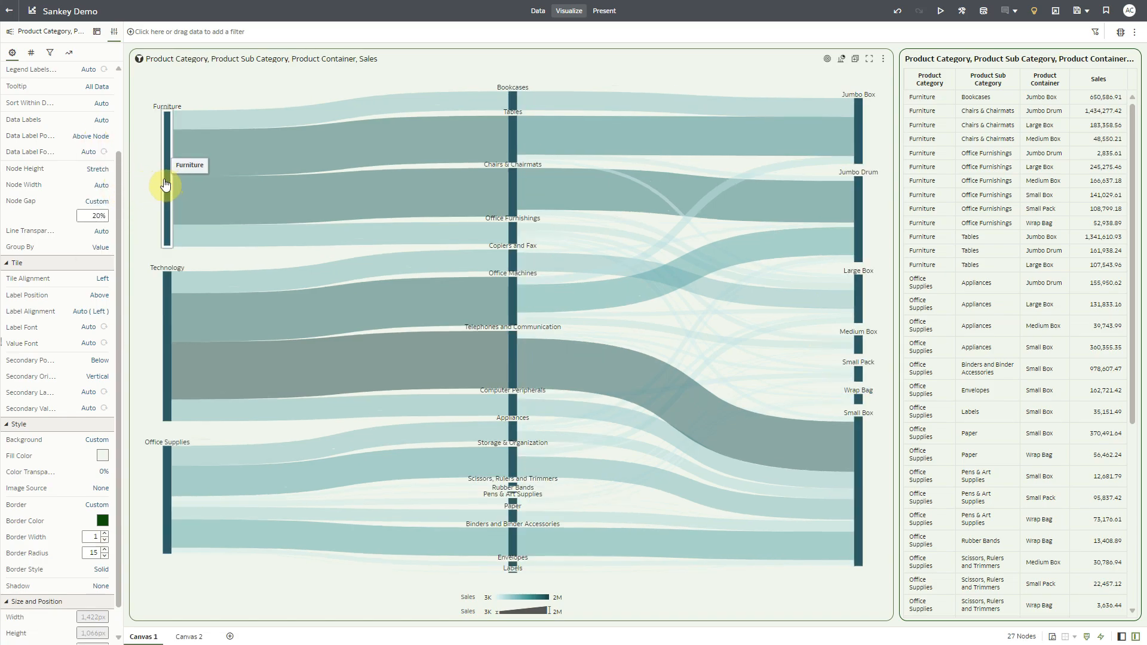
Set the Sankey Node Width to a custom 40px.
{"action": "left_click", "coordinate": [105, 185]}
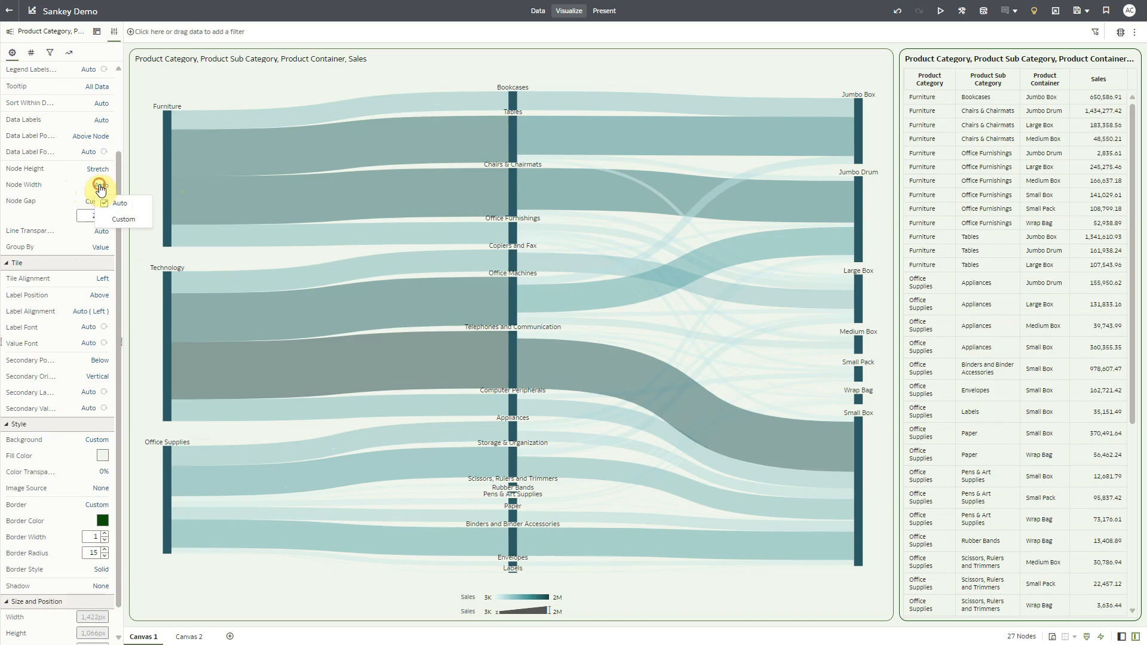
{"action": "left_click", "coordinate": [123, 219]}
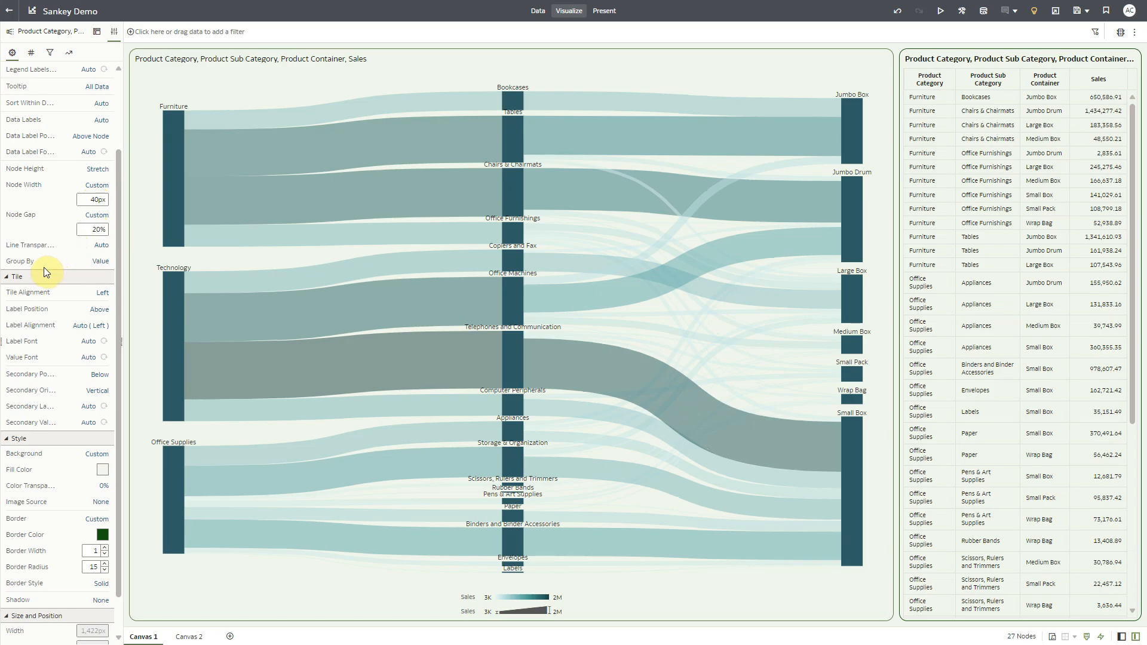
{"action": "left_click", "coordinate": [189, 635]}
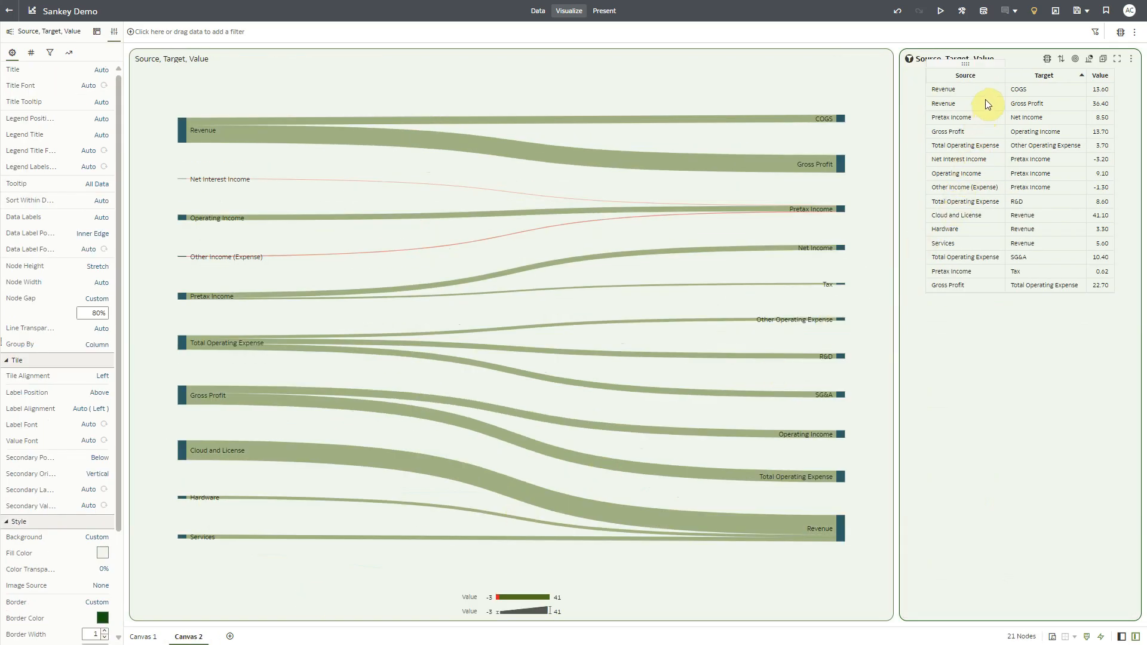
{"action": "mouse_move", "coordinate": [468, 145]}
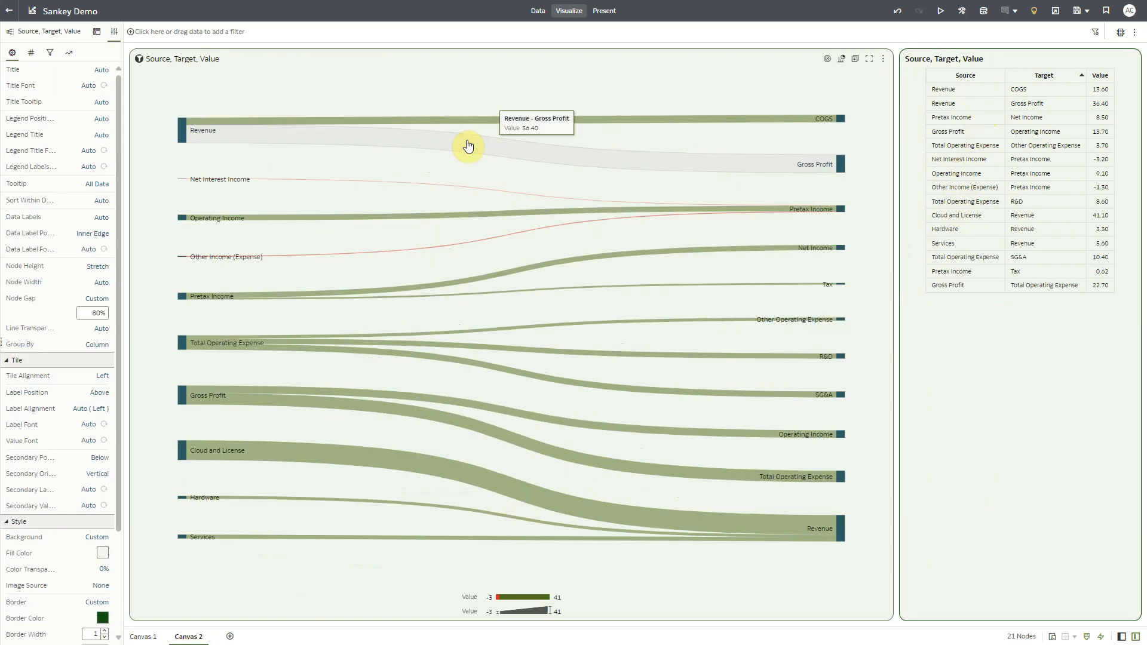
{"action": "mouse_move", "coordinate": [430, 130]}
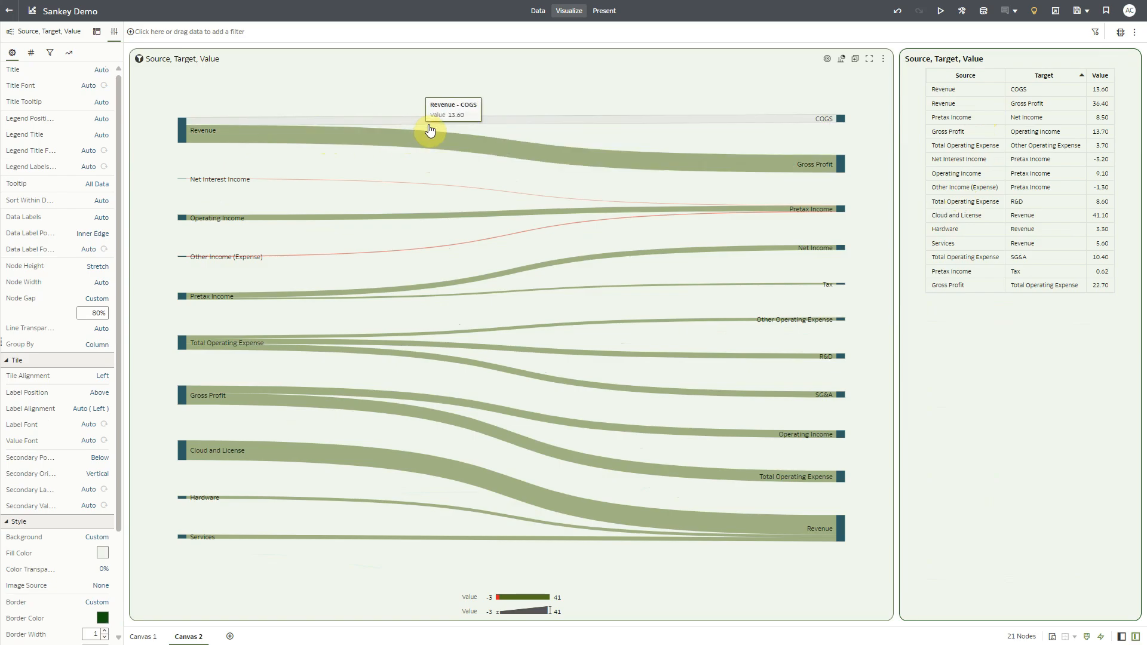
{"action": "mouse_move", "coordinate": [821, 131]}
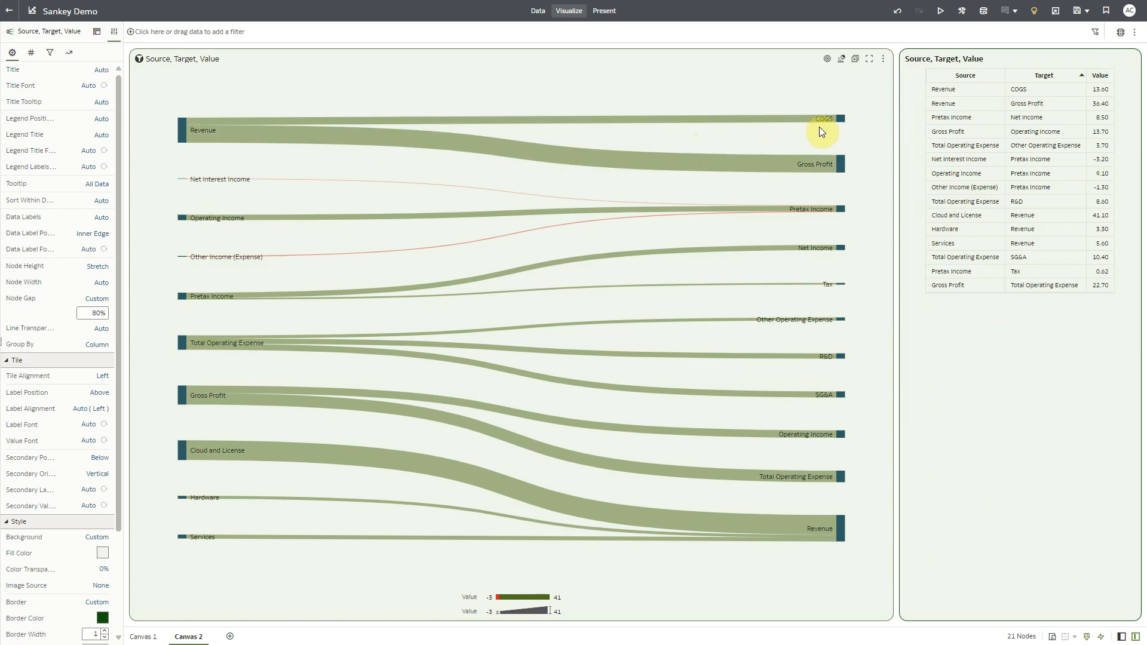
{"action": "mouse_move", "coordinate": [282, 144]}
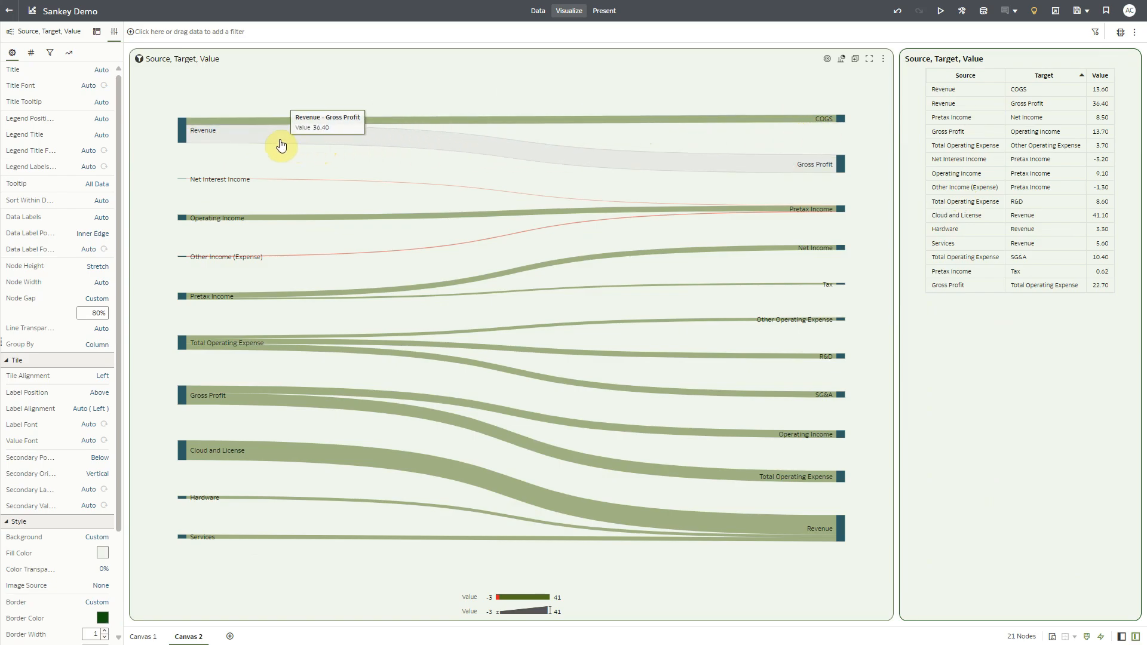
{"action": "mouse_move", "coordinate": [779, 175]}
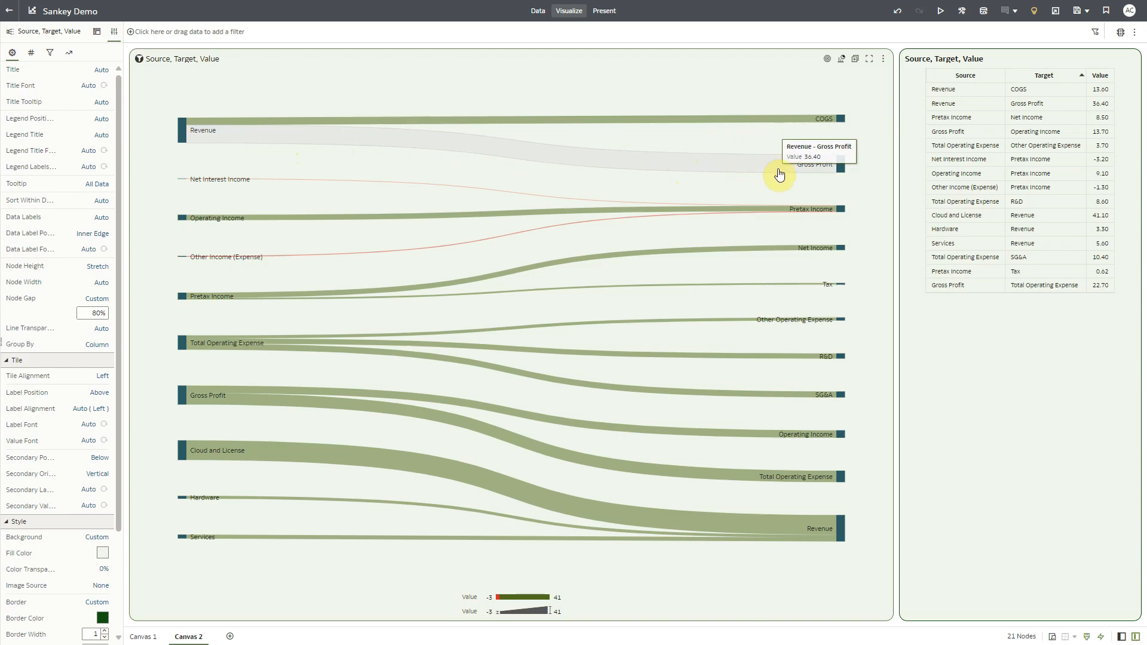
{"action": "mouse_move", "coordinate": [364, 402]}
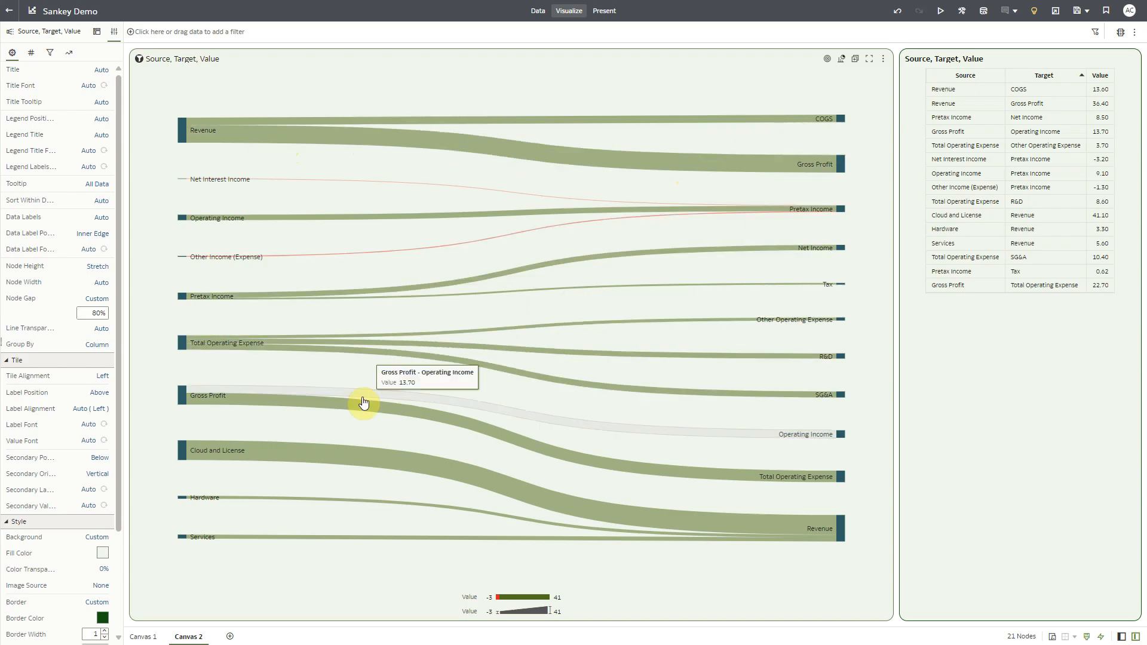
{"action": "mouse_move", "coordinate": [256, 456]}
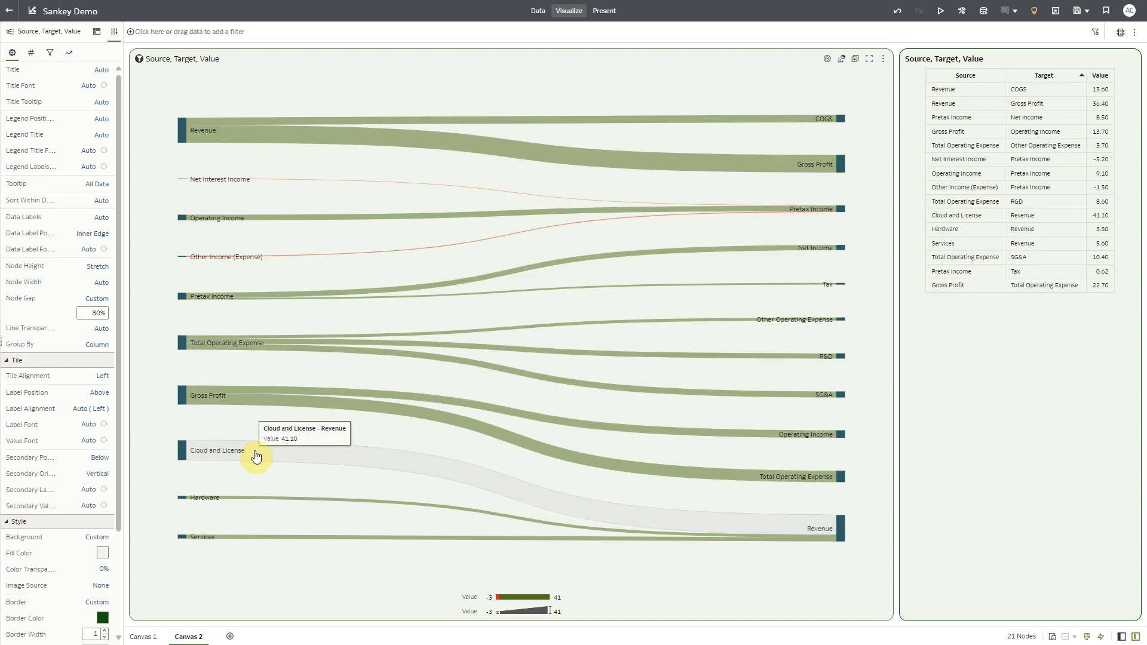
{"action": "mouse_move", "coordinate": [223, 544]}
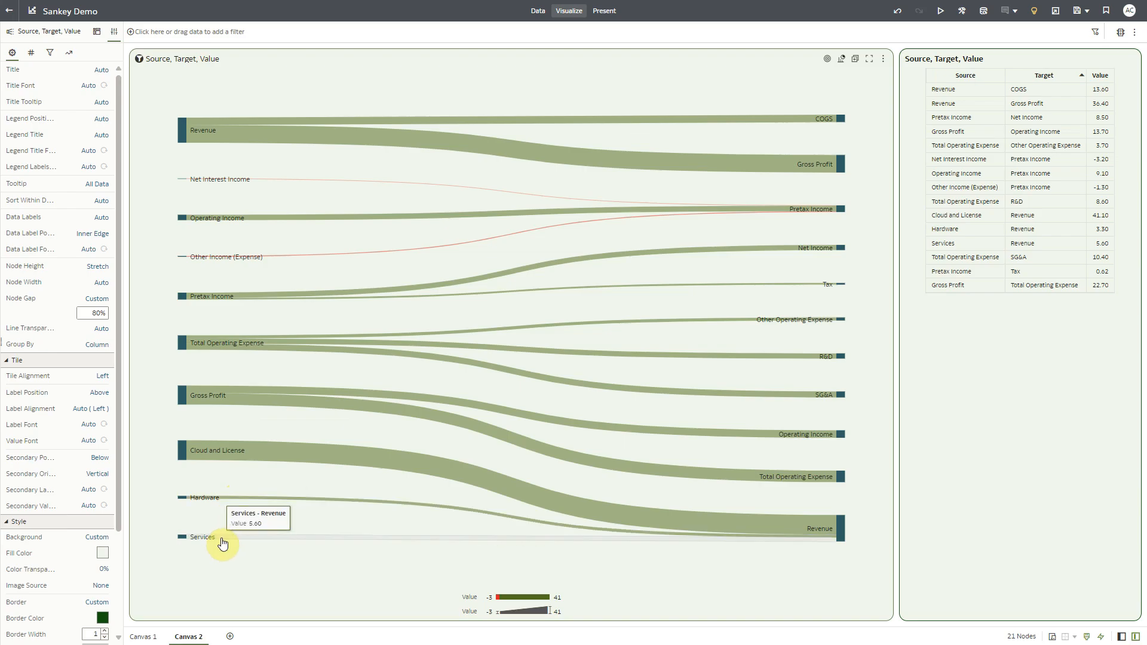
{"action": "mouse_move", "coordinate": [616, 582]}
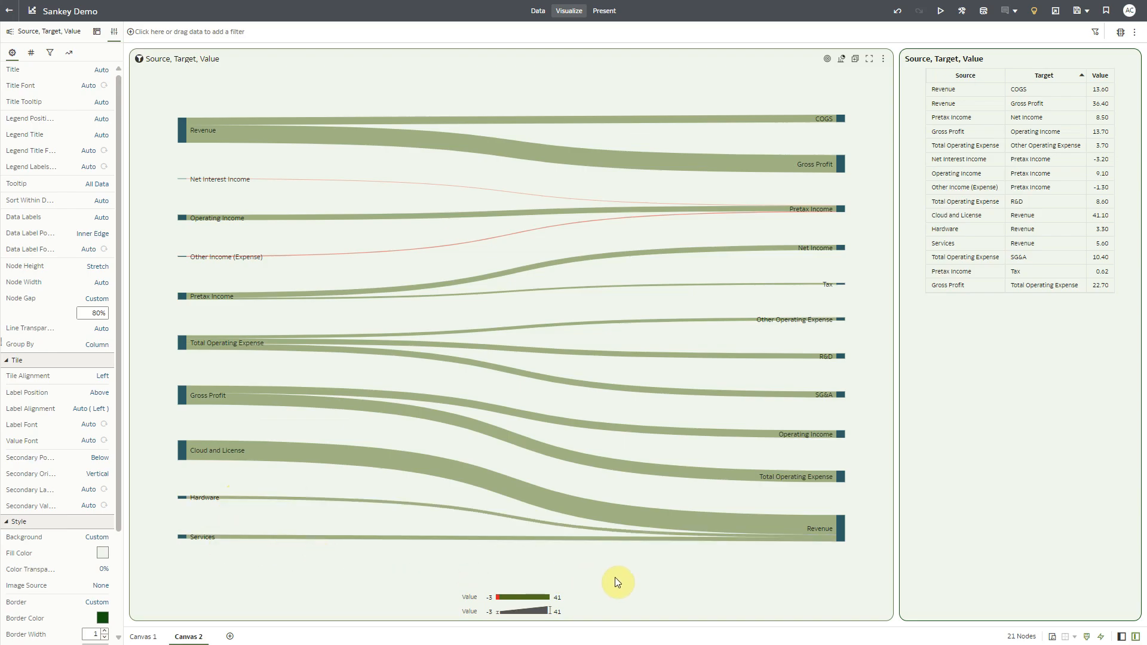
{"action": "mouse_move", "coordinate": [821, 560]}
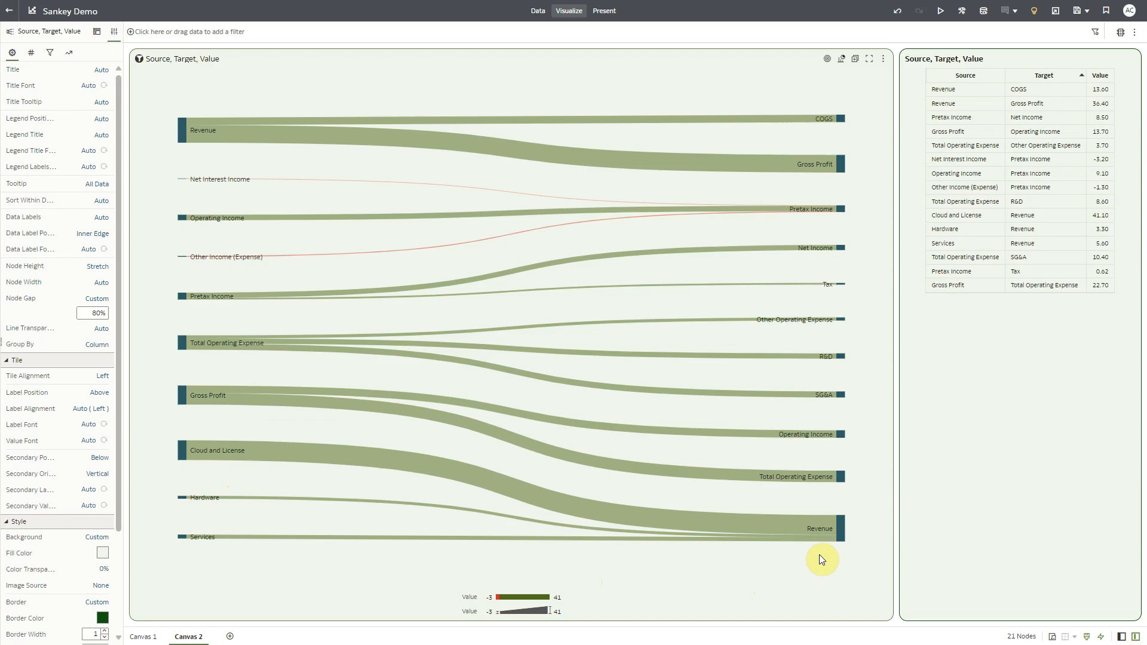
{"action": "mouse_move", "coordinate": [828, 559]}
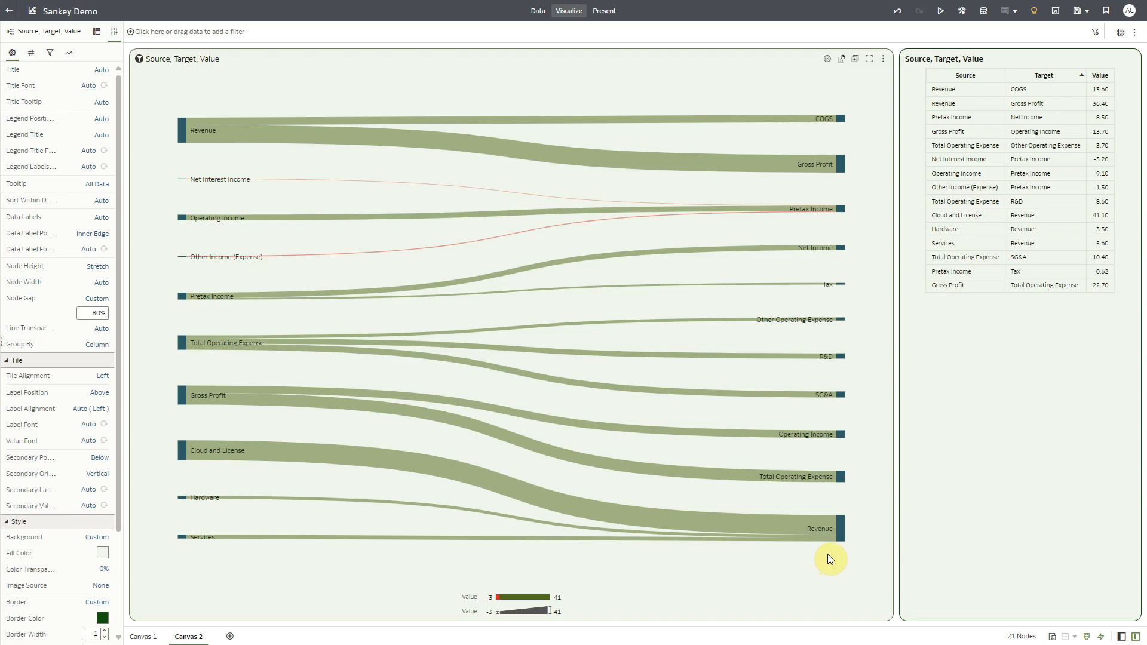
{"action": "mouse_move", "coordinate": [838, 552]}
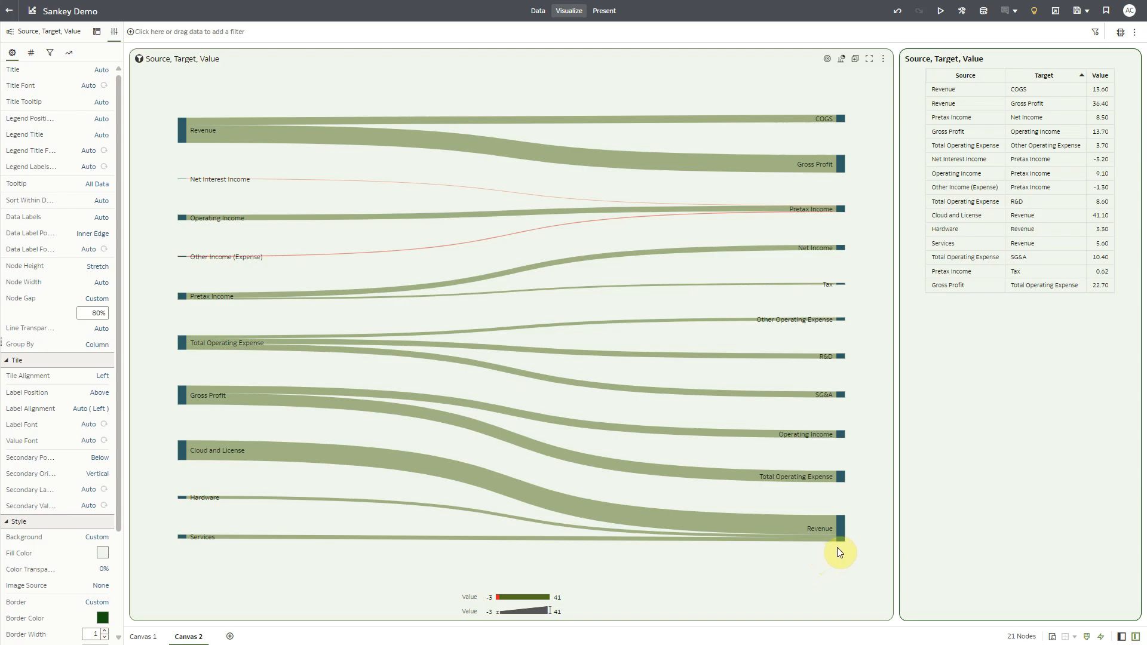
{"action": "mouse_move", "coordinate": [117, 348]}
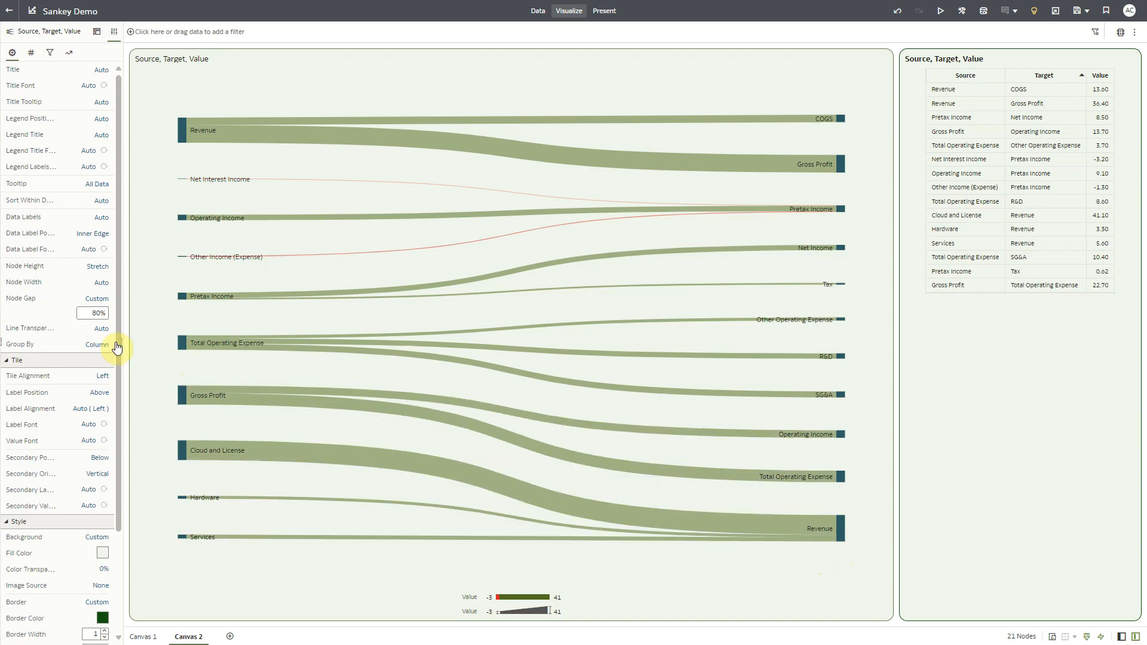
Group the income-statement Sankey by Value, then reselect Canvas 1's product Sankey.
{"action": "left_click", "coordinate": [97, 344]}
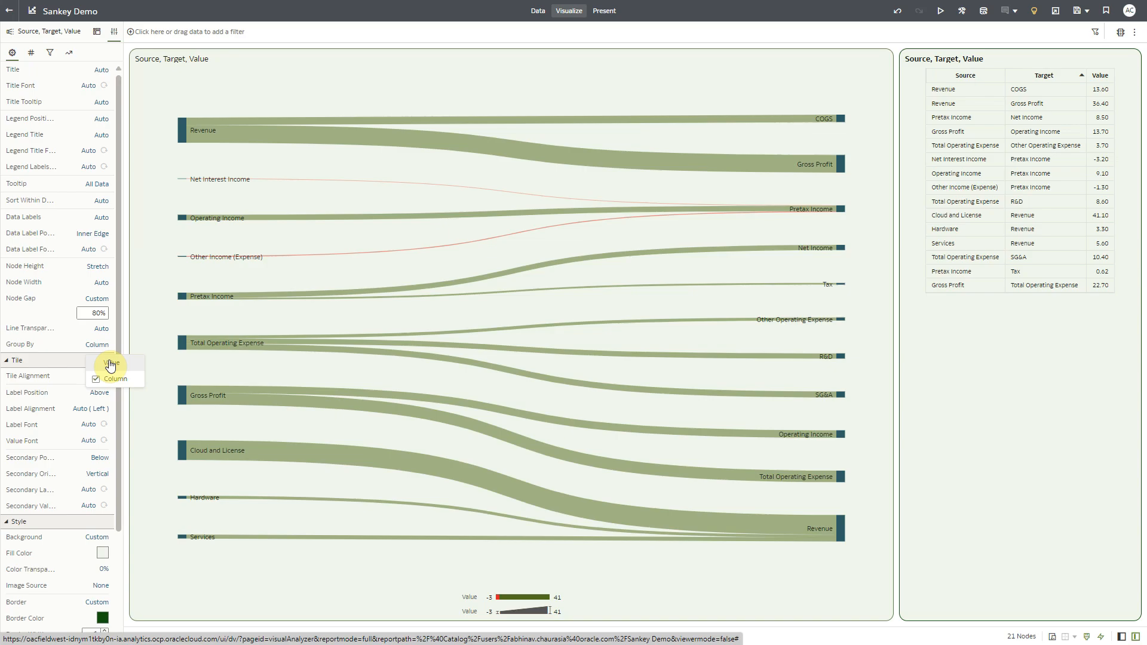
{"action": "left_click", "coordinate": [111, 365]}
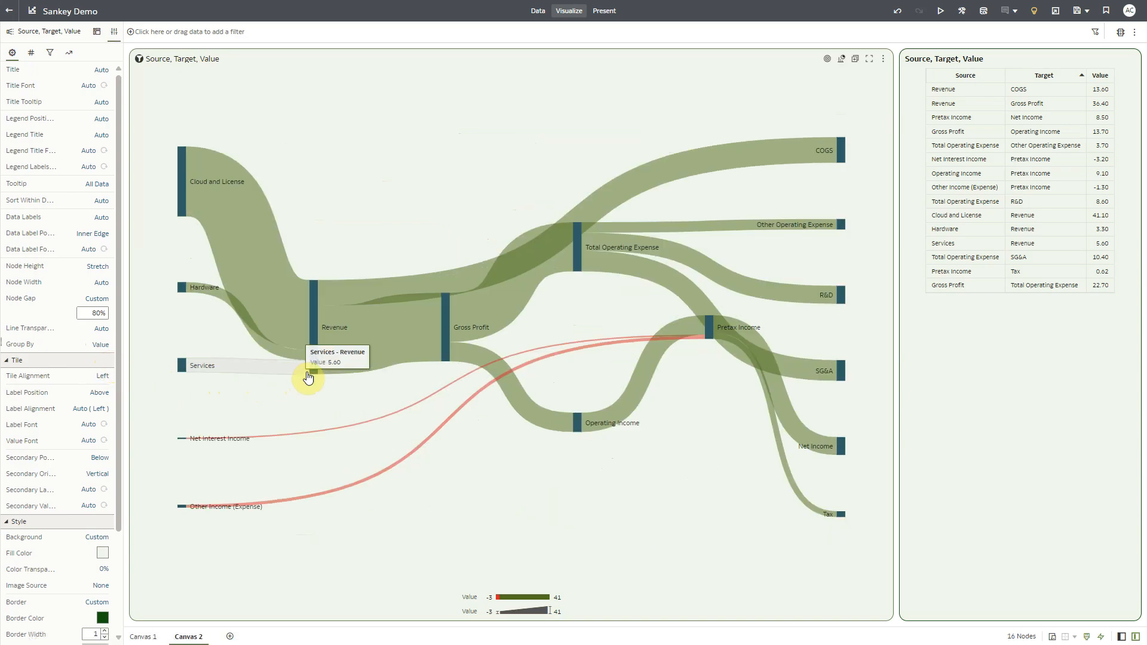
{"action": "mouse_move", "coordinate": [317, 385]}
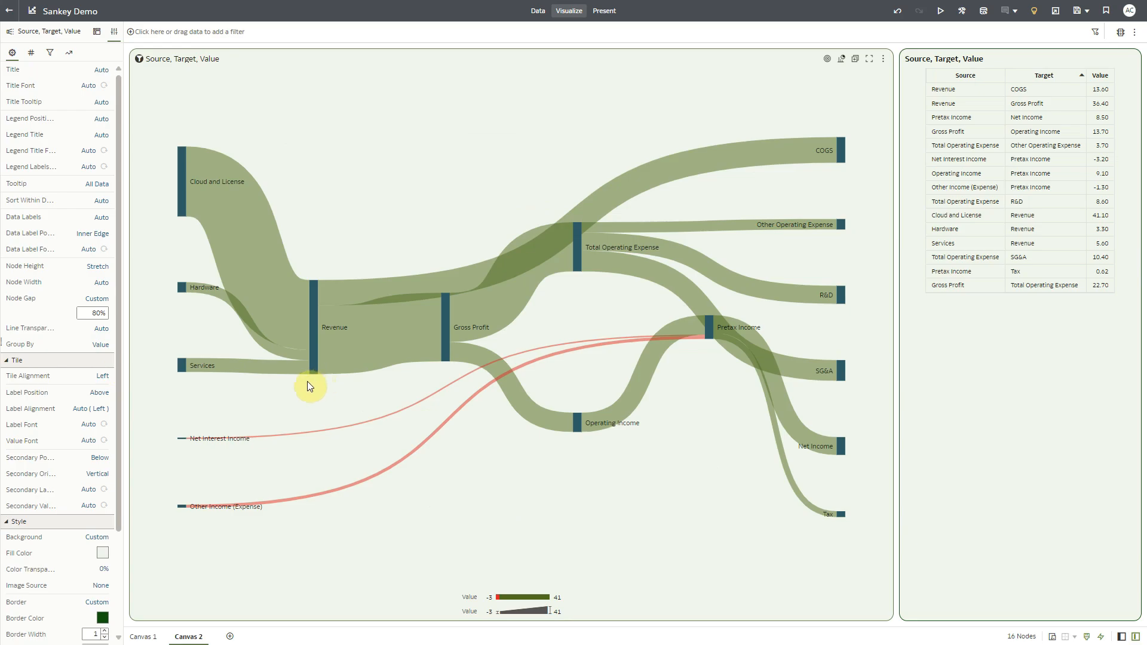
{"action": "mouse_move", "coordinate": [229, 357]}
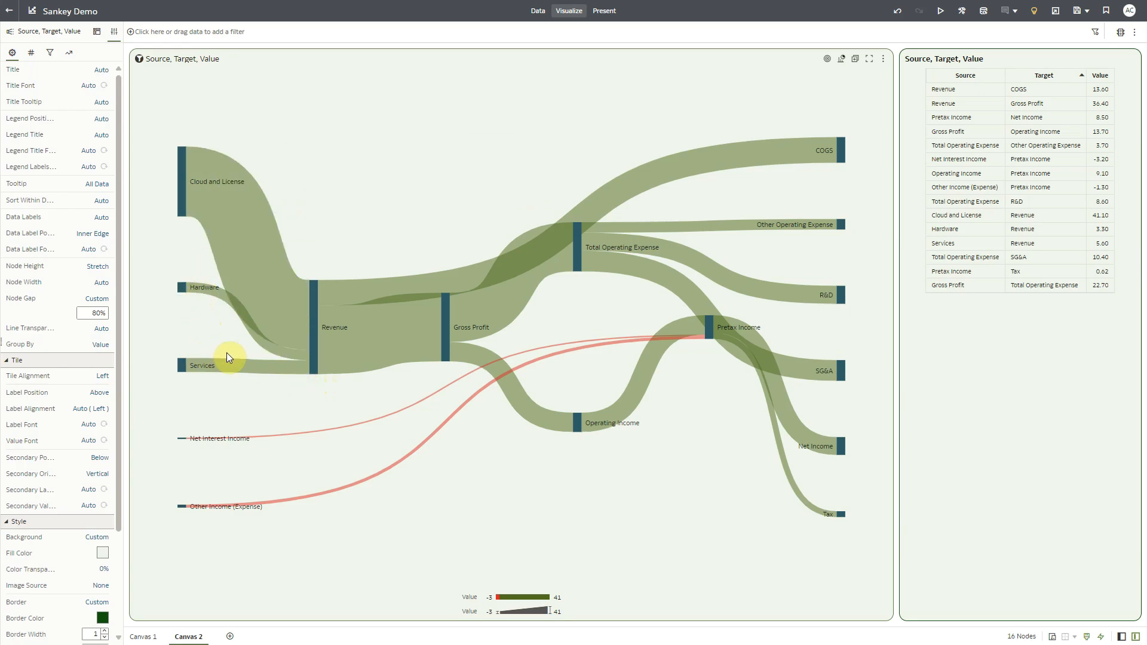
{"action": "mouse_move", "coordinate": [313, 364]}
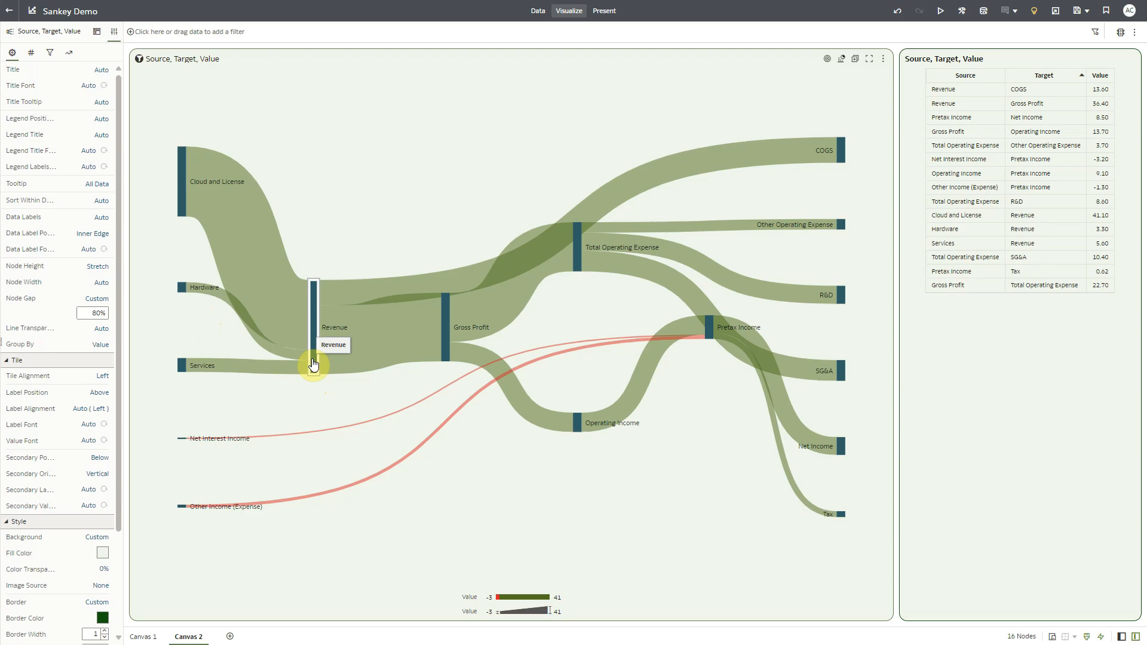
{"action": "mouse_move", "coordinate": [395, 283]}
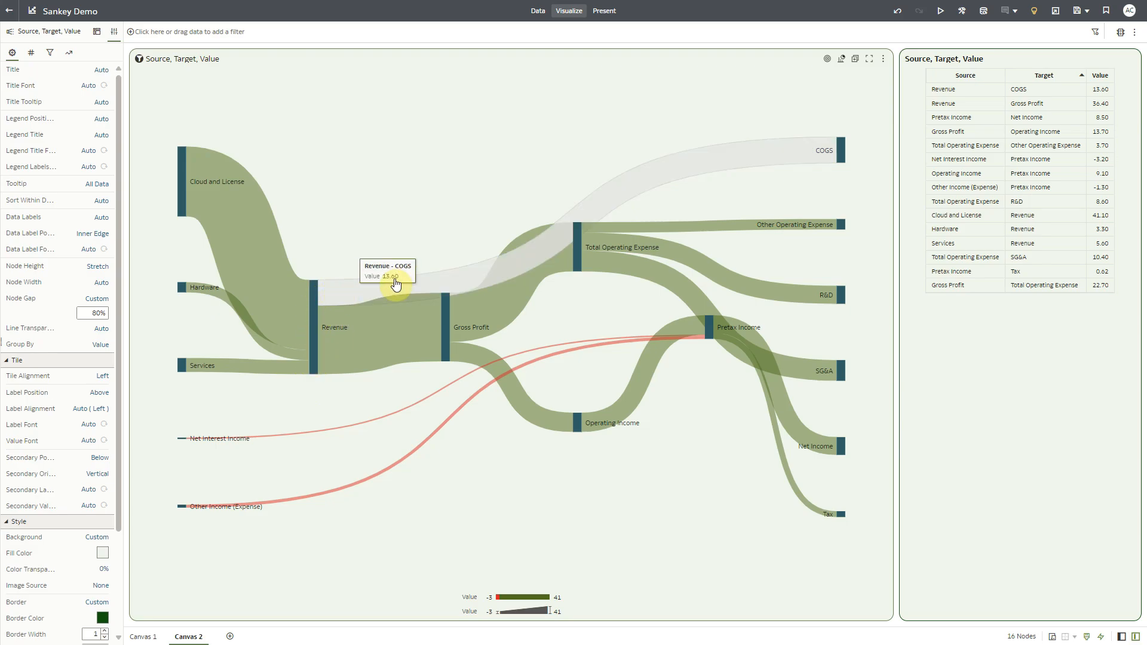
{"action": "mouse_move", "coordinate": [319, 305]}
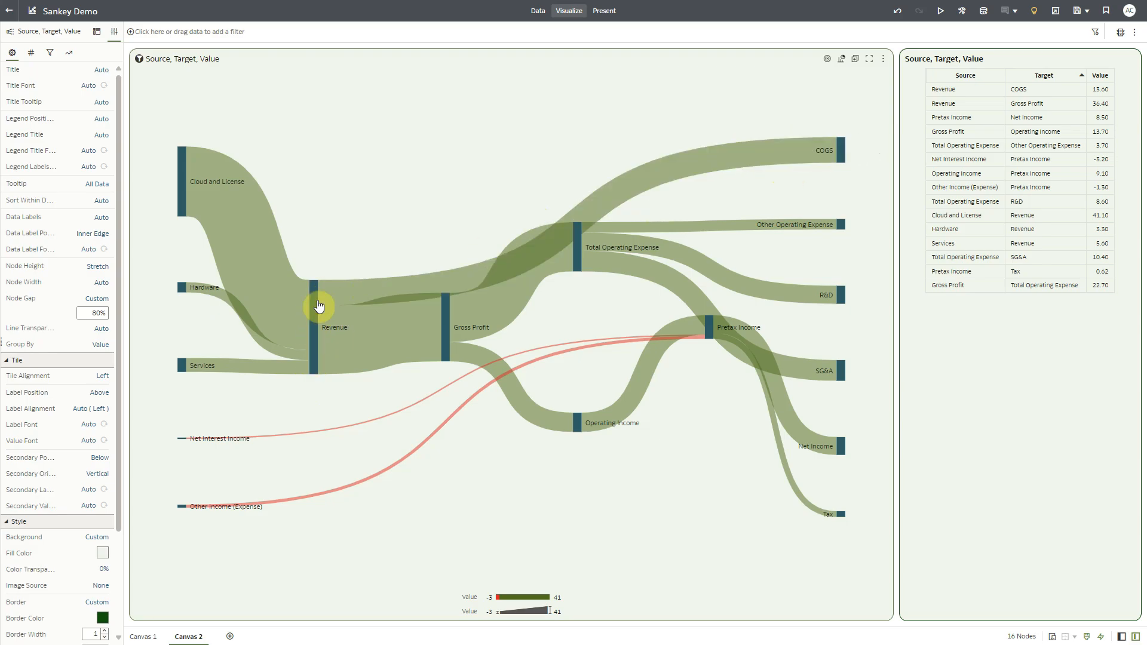
{"action": "mouse_move", "coordinate": [423, 344]}
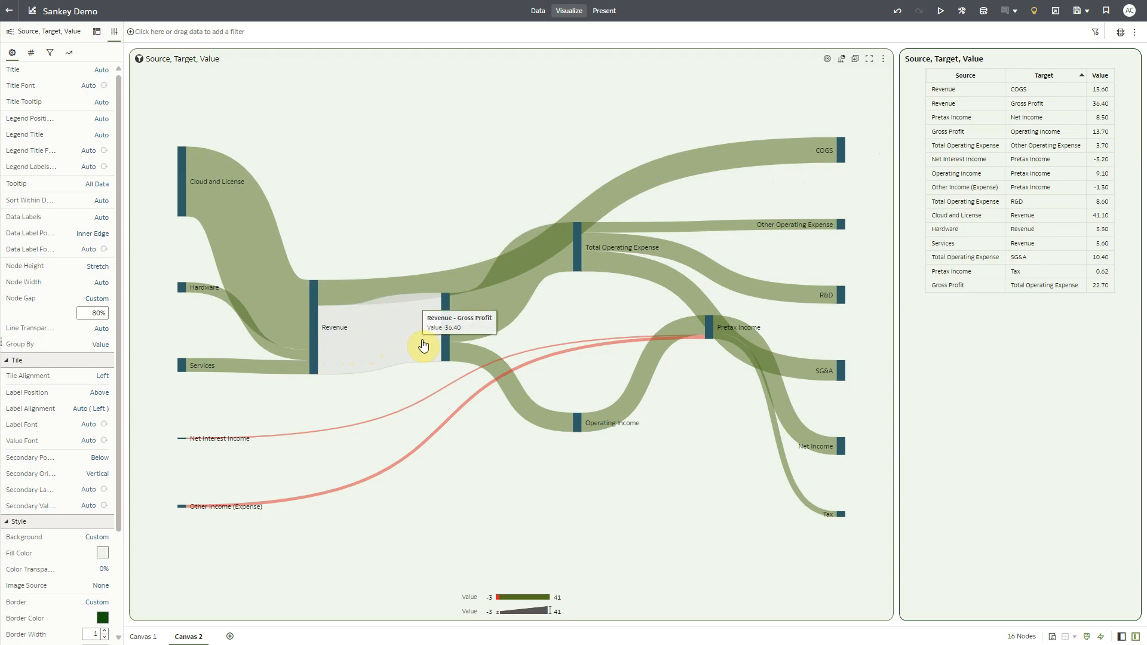
{"action": "mouse_move", "coordinate": [446, 329]}
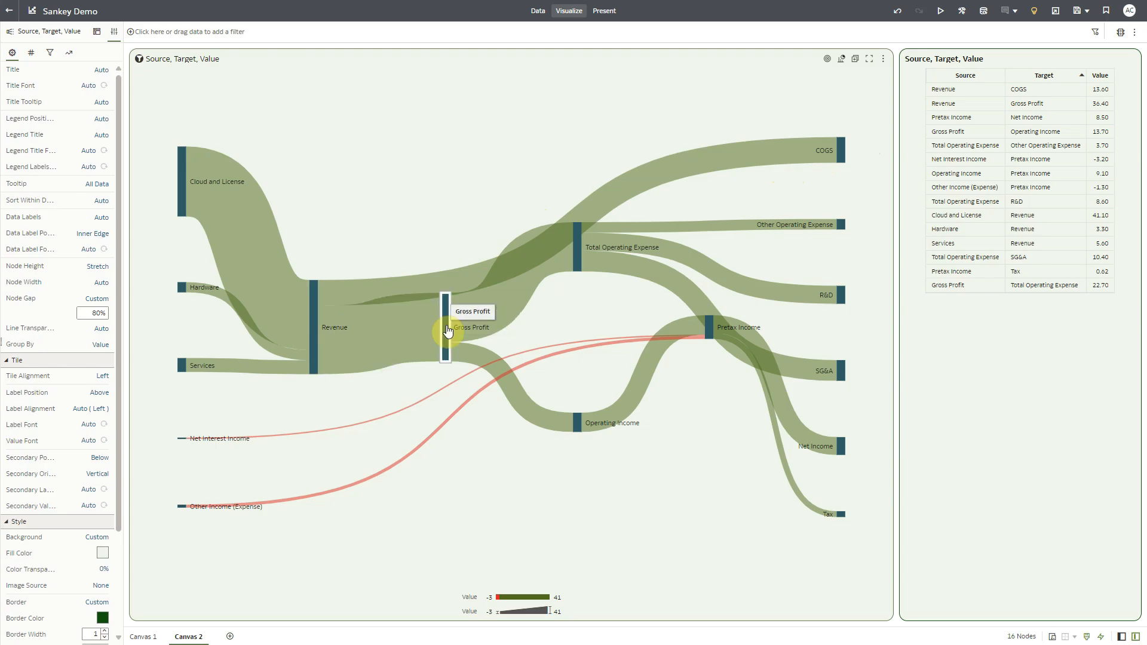
{"action": "left_click", "coordinate": [143, 636]}
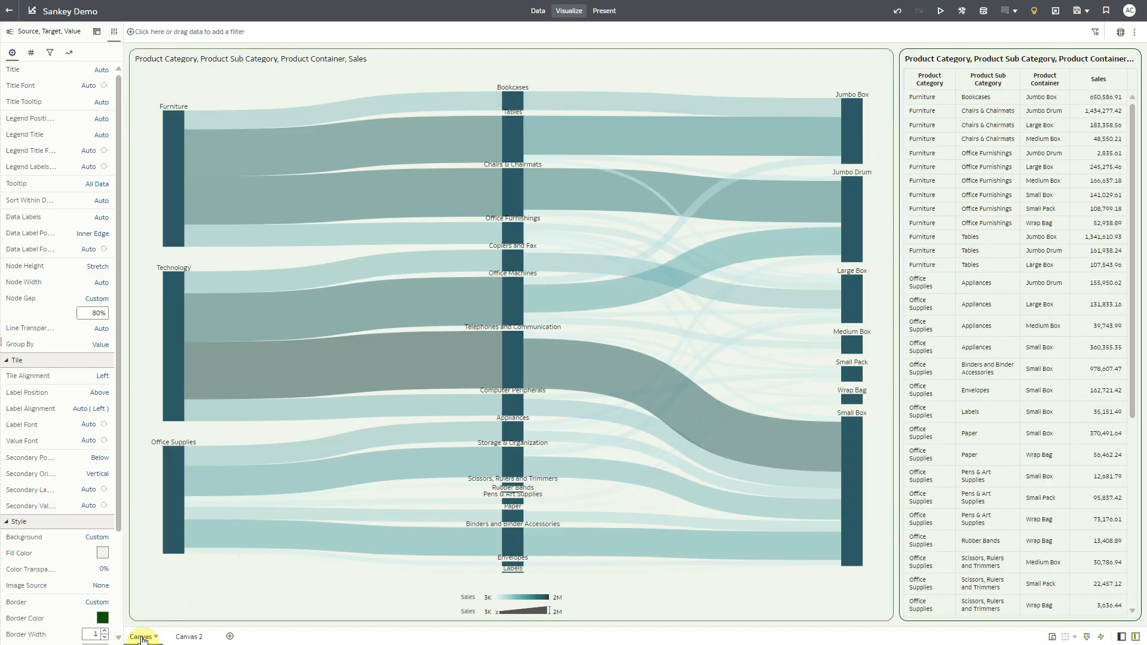
{"action": "left_click", "coordinate": [142, 636]}
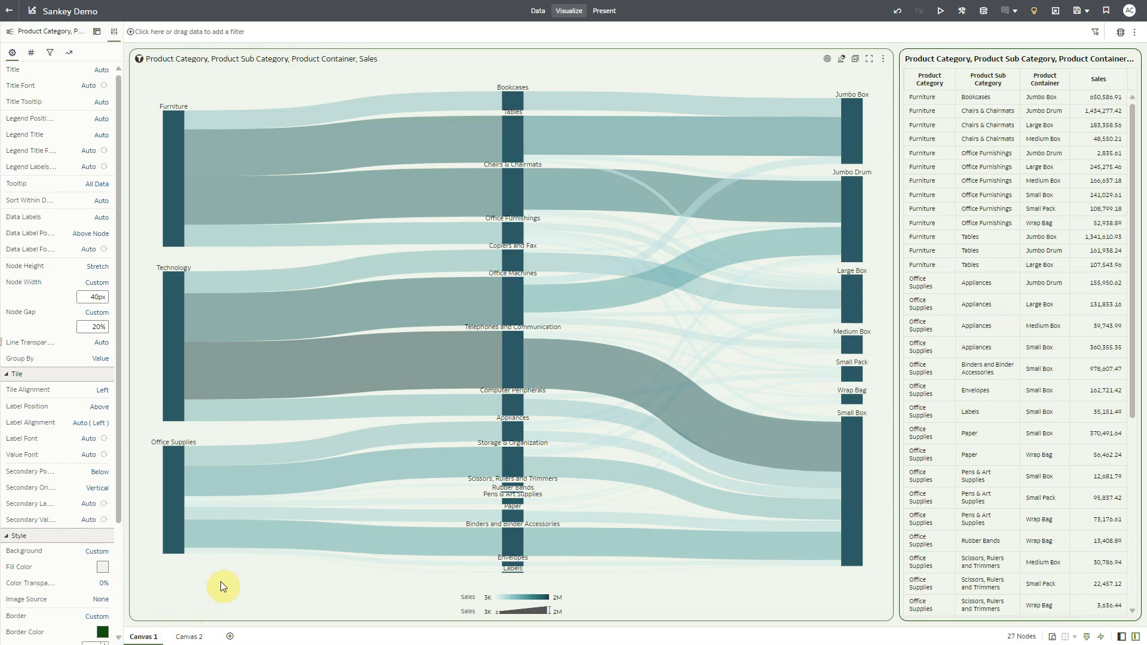